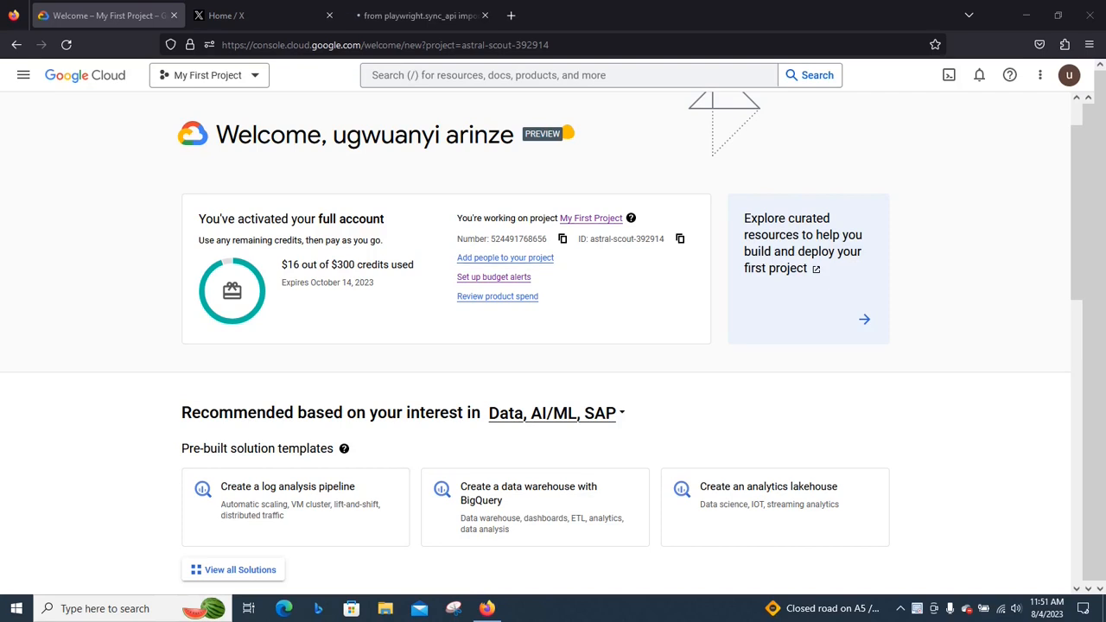
{"action": "mouse_move", "coordinate": [23, 75]}
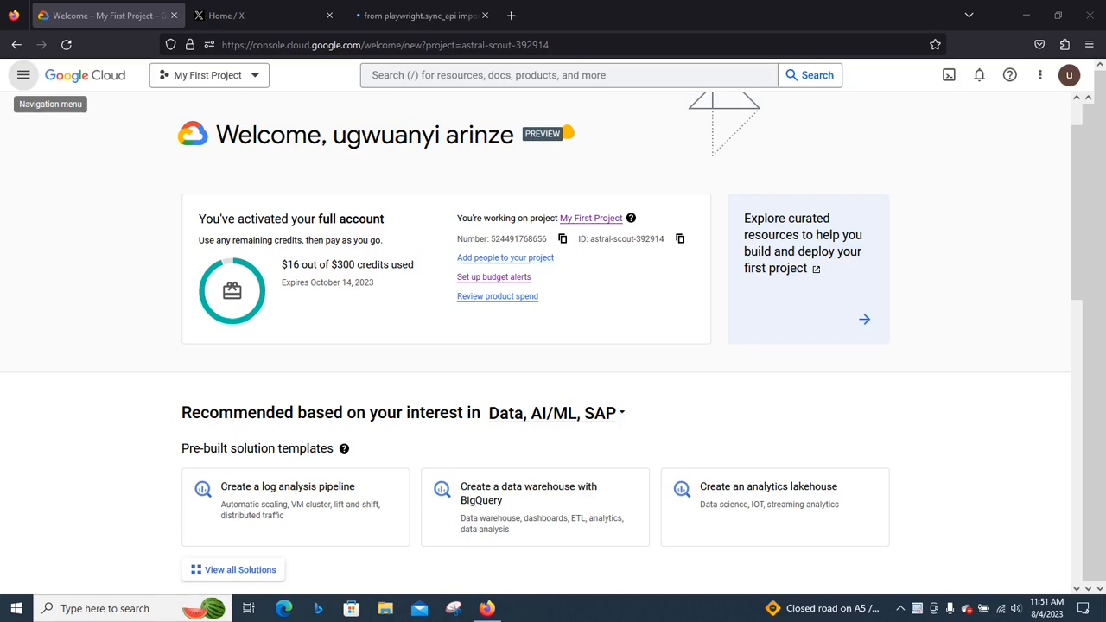
- Go to Compute Engine from the Cloud Console navigation menu
{"action": "left_click", "coordinate": [24, 75]}
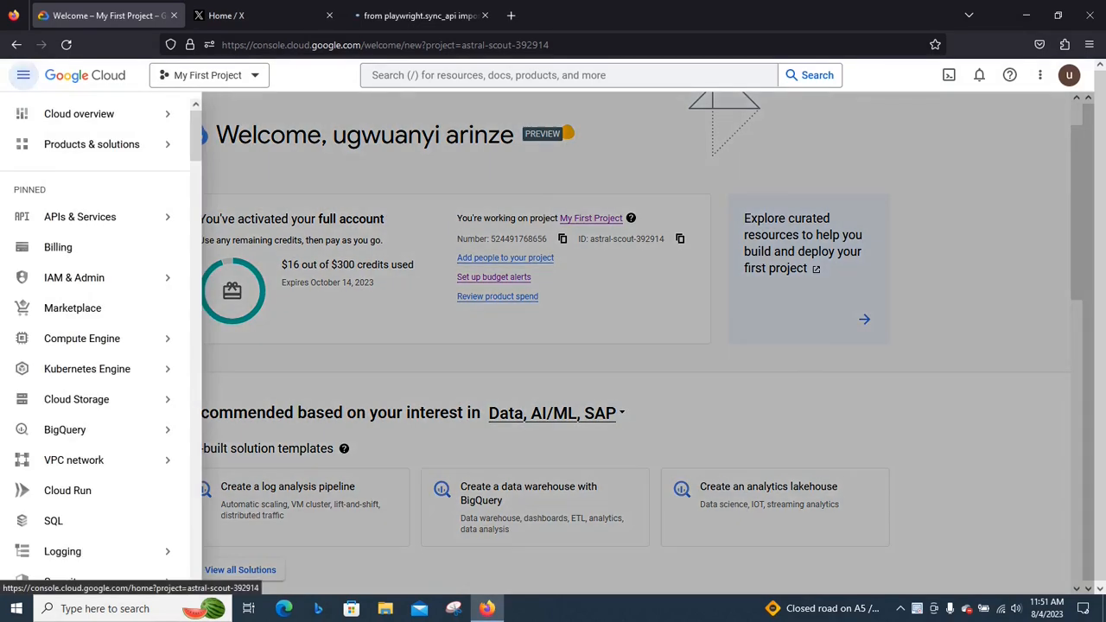
{"action": "mouse_move", "coordinate": [76, 398]}
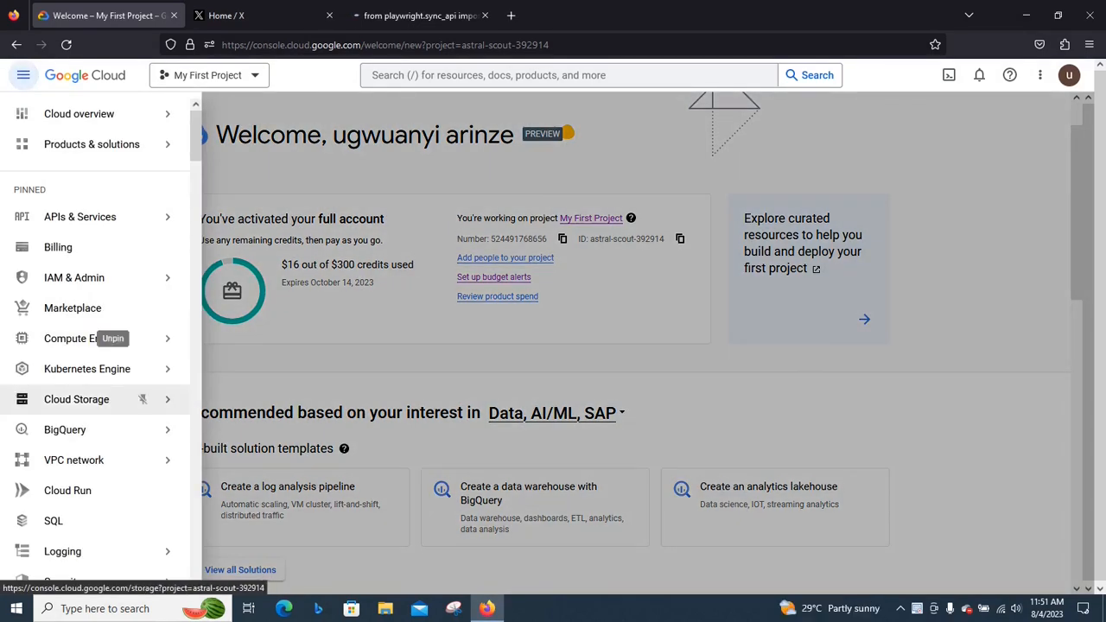
{"action": "left_click", "coordinate": [82, 338]}
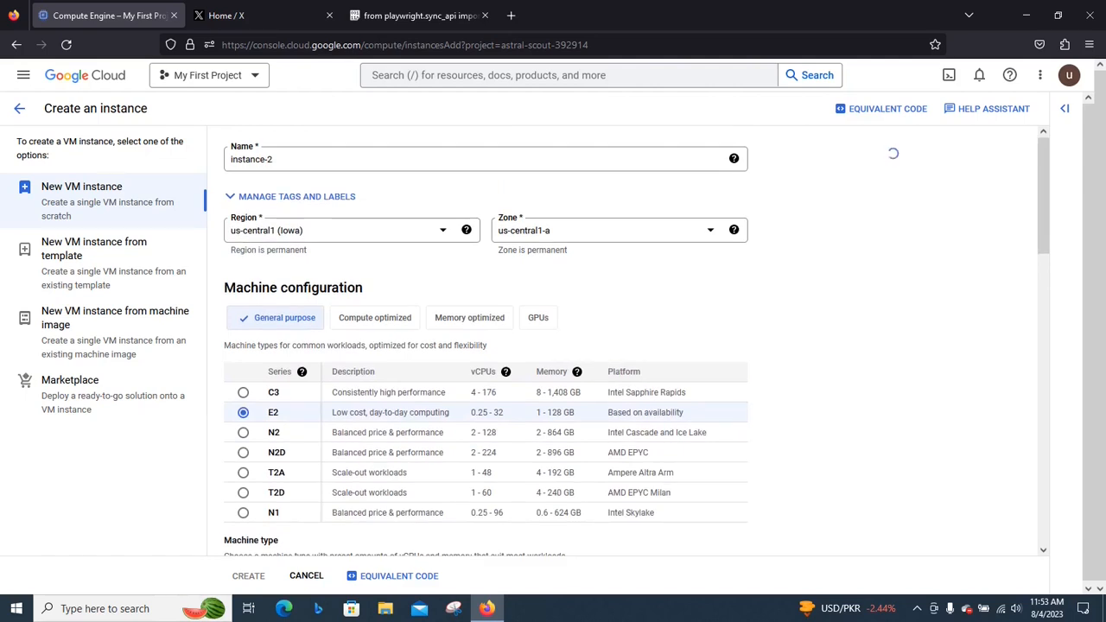
- Scroll through the new-instance form to review E2, e2-medium and Standard provisioning
{"action": "scroll", "scroll_direction": "down", "scroll_amount": 3}
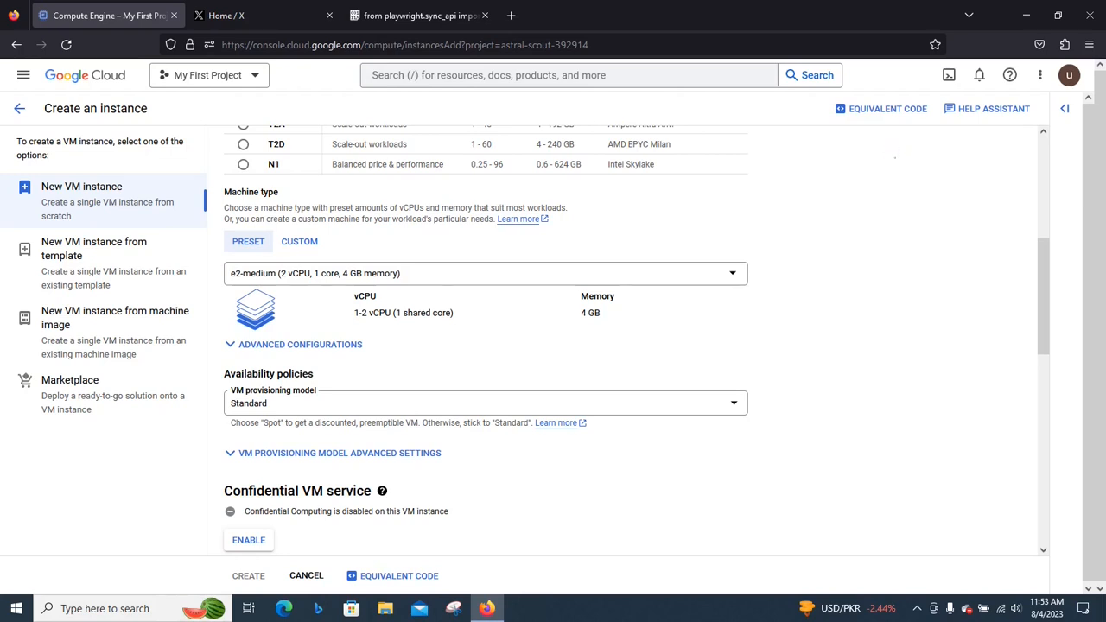
{"action": "scroll", "scroll_direction": "down", "scroll_amount": 3}
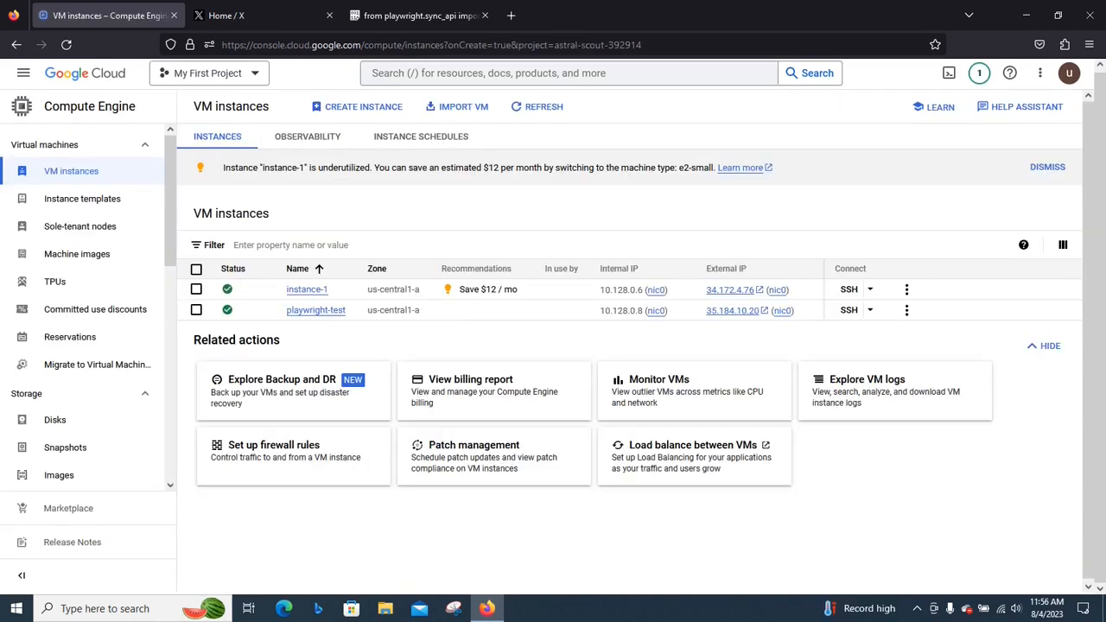
{"action": "mouse_move", "coordinate": [470, 379]}
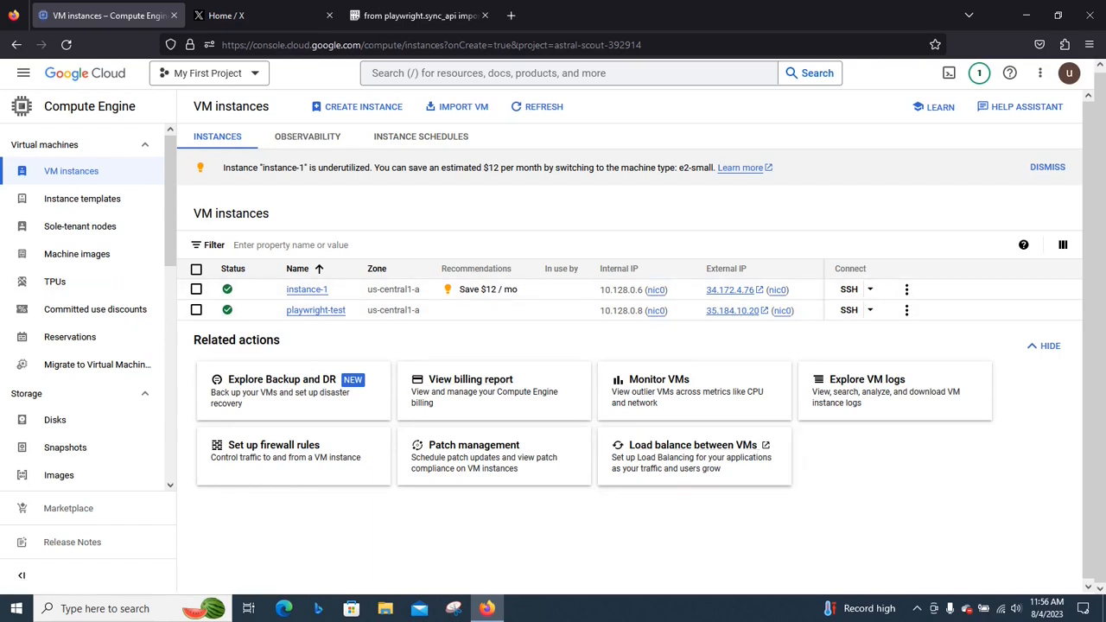
- Launch an SSH-in-browser session to the playwright-test VM
{"action": "left_click", "coordinate": [870, 310]}
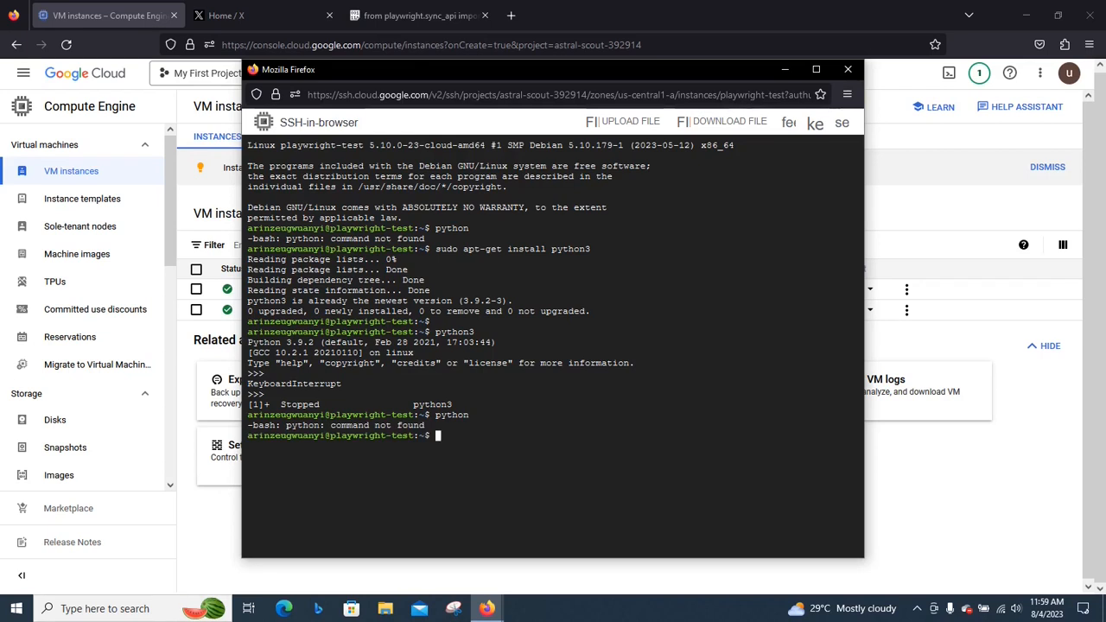
- Copy the pip step from Pastebin and run sudo apt install python3-pip
{"action": "left_click", "coordinate": [419, 14]}
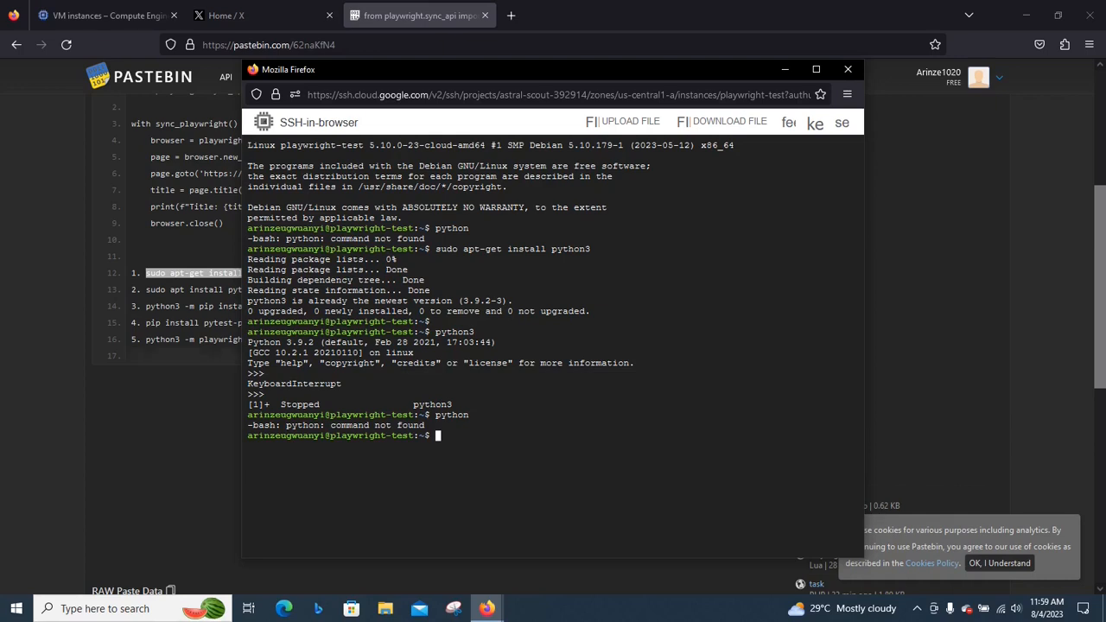
{"action": "left_click", "coordinate": [847, 69]}
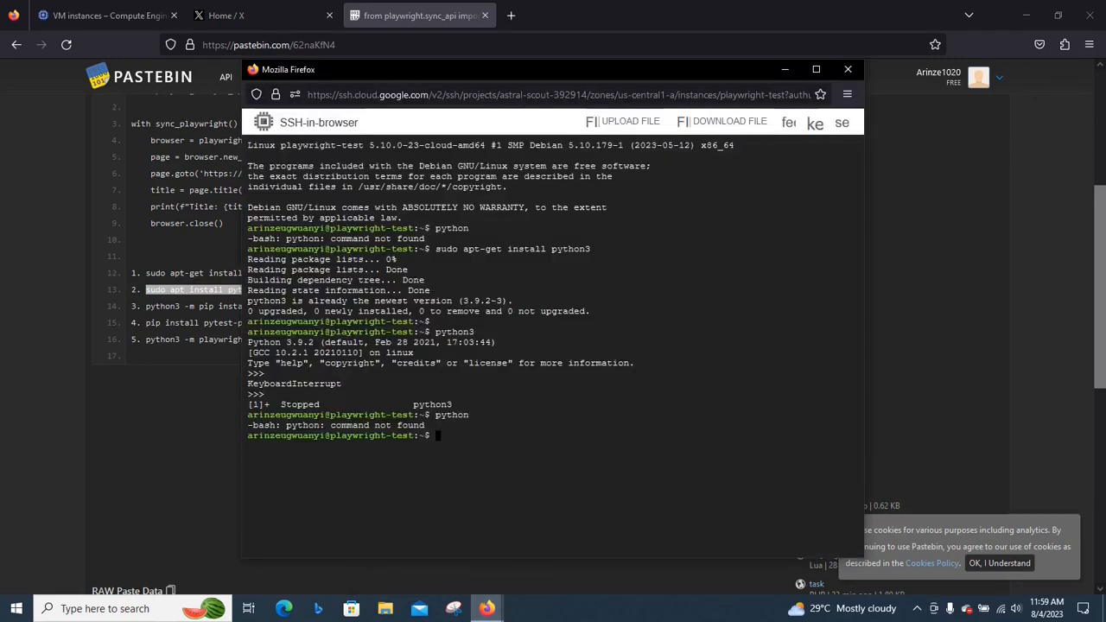
{"action": "type", "text": "sudo apt install python3-pip"}
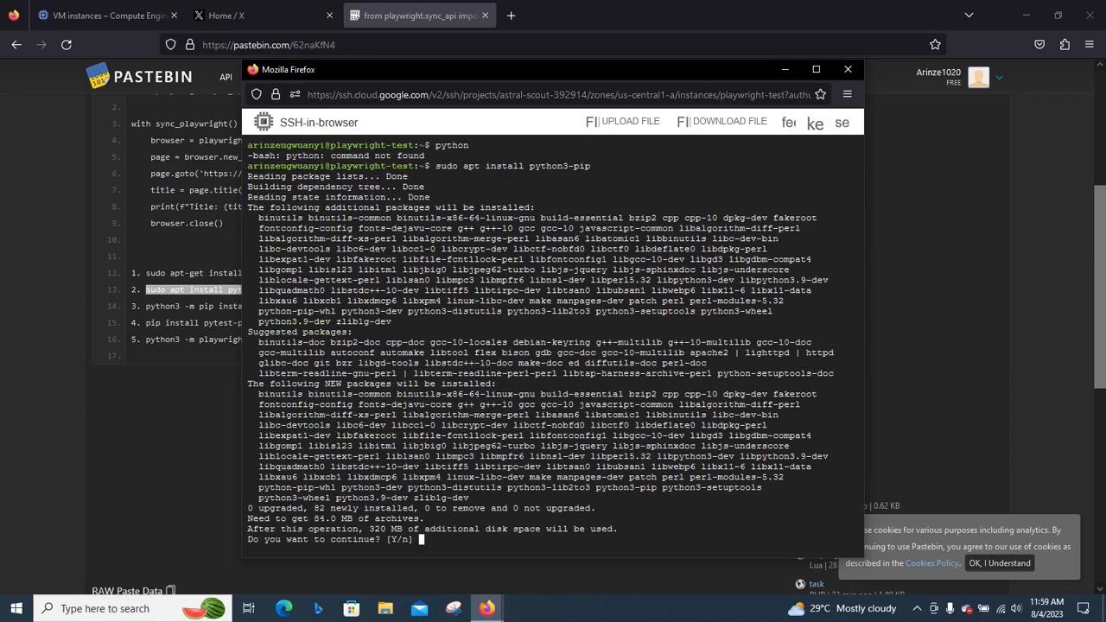
- Confirm the package installation with y and create test.py using touch
{"action": "type", "text": "y"}
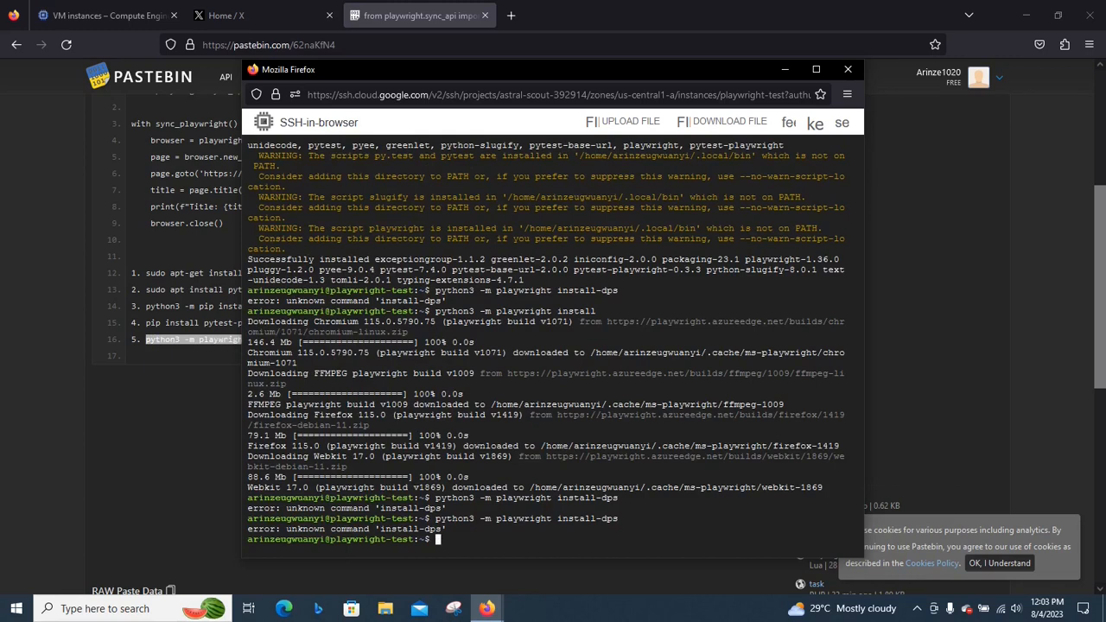
{"action": "type", "text": "touch"}
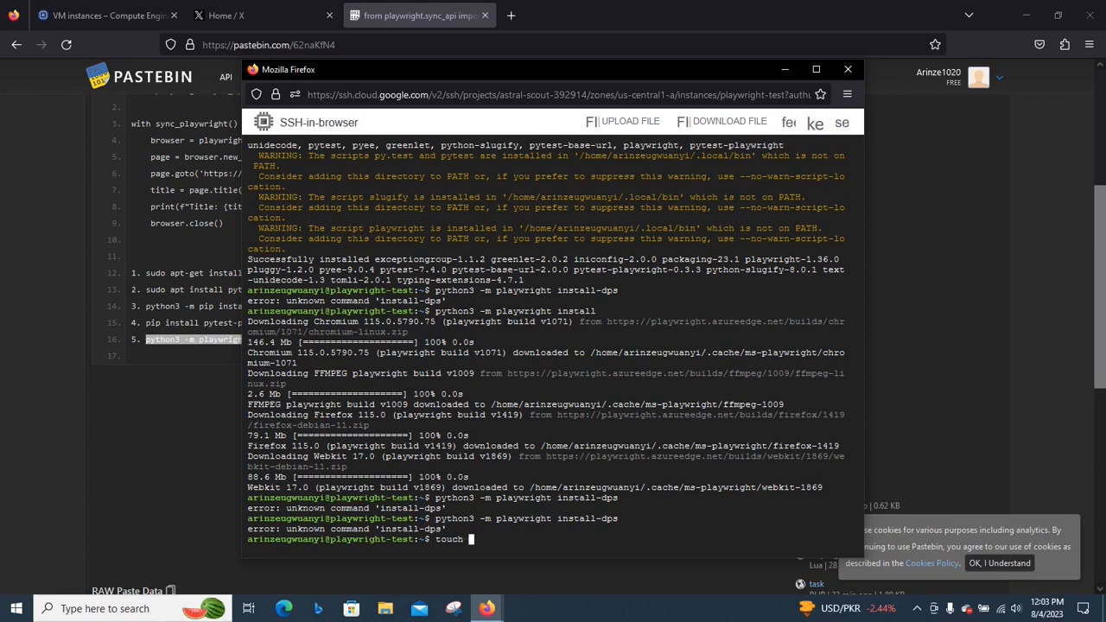
{"action": "type", "text": "test.p"}
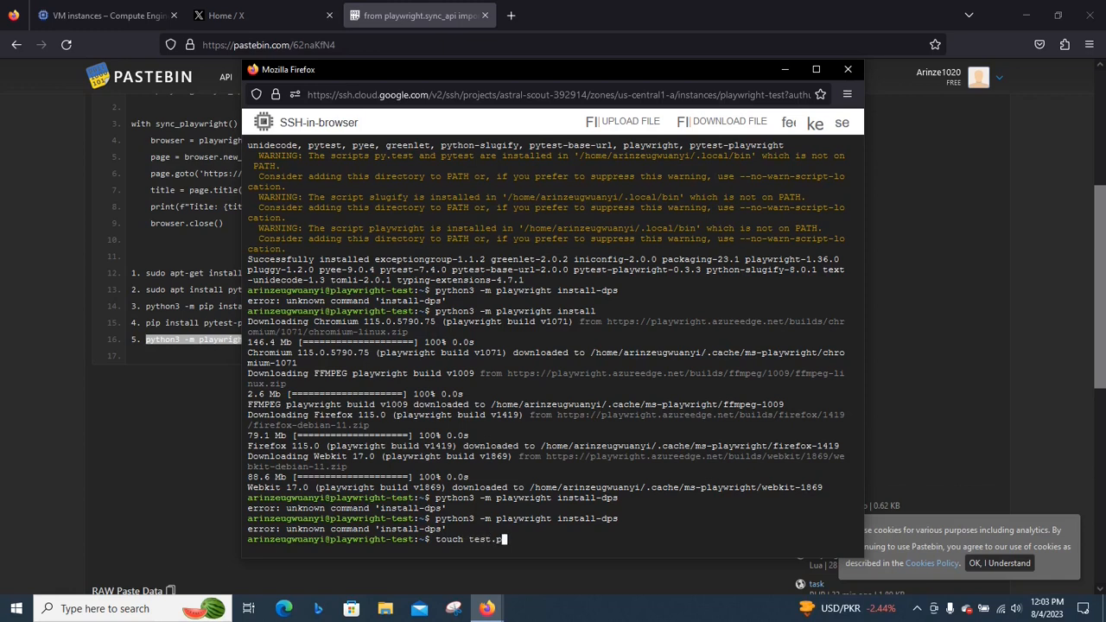
{"action": "key", "text": "Return"}
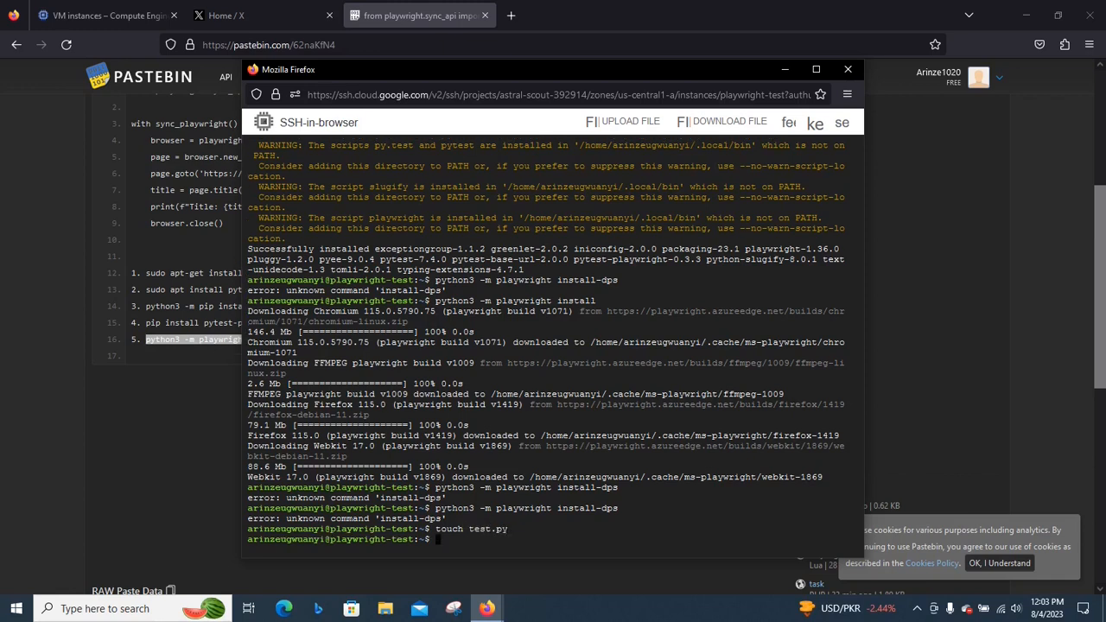
- Open the empty test.py in the nano editor
{"action": "type", "text": "nan"}
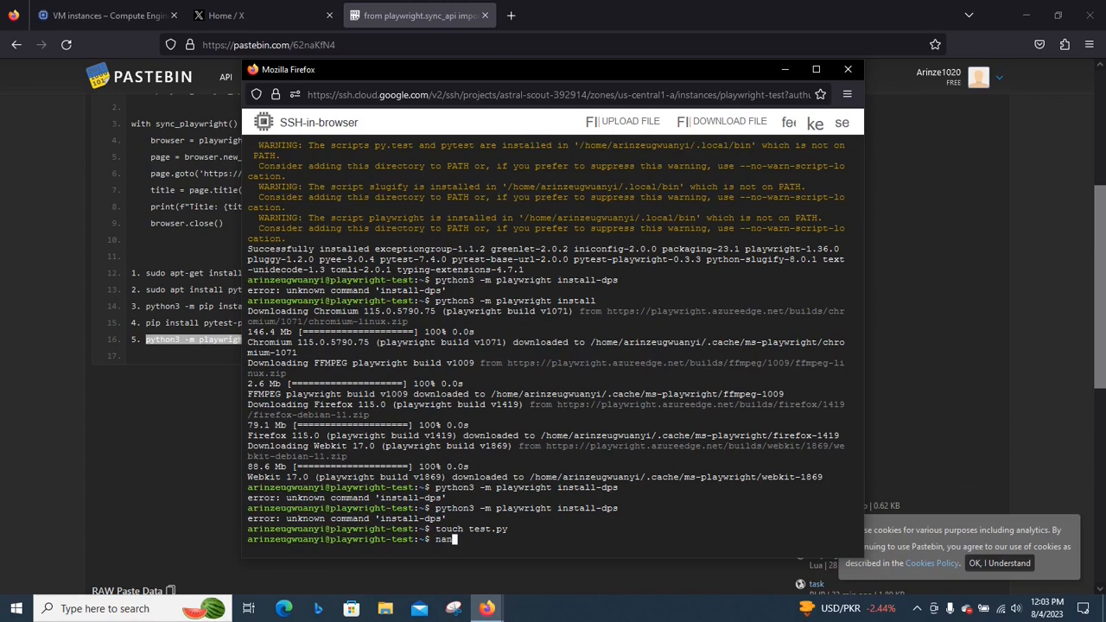
{"action": "type", "text": "o"}
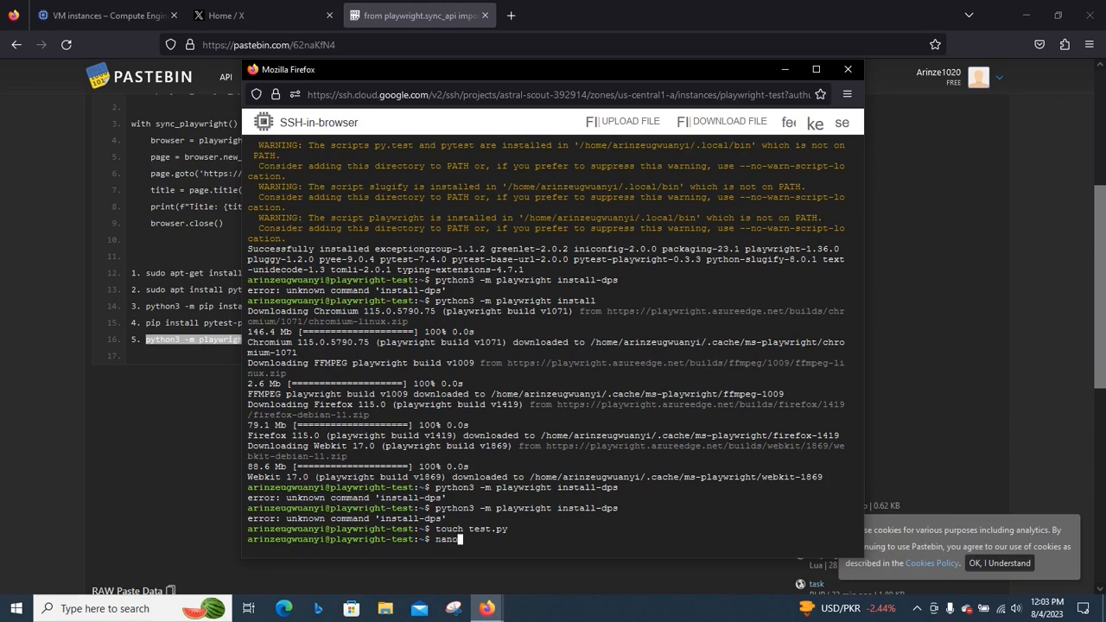
{"action": "type", "text": "t"}
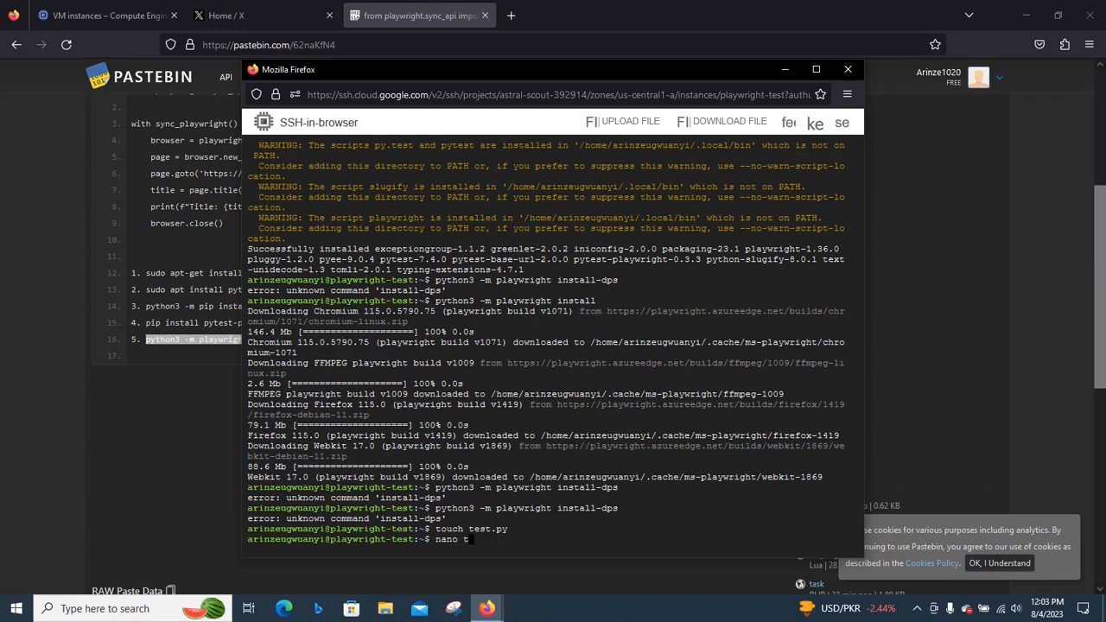
{"action": "type", "text": "est.py"}
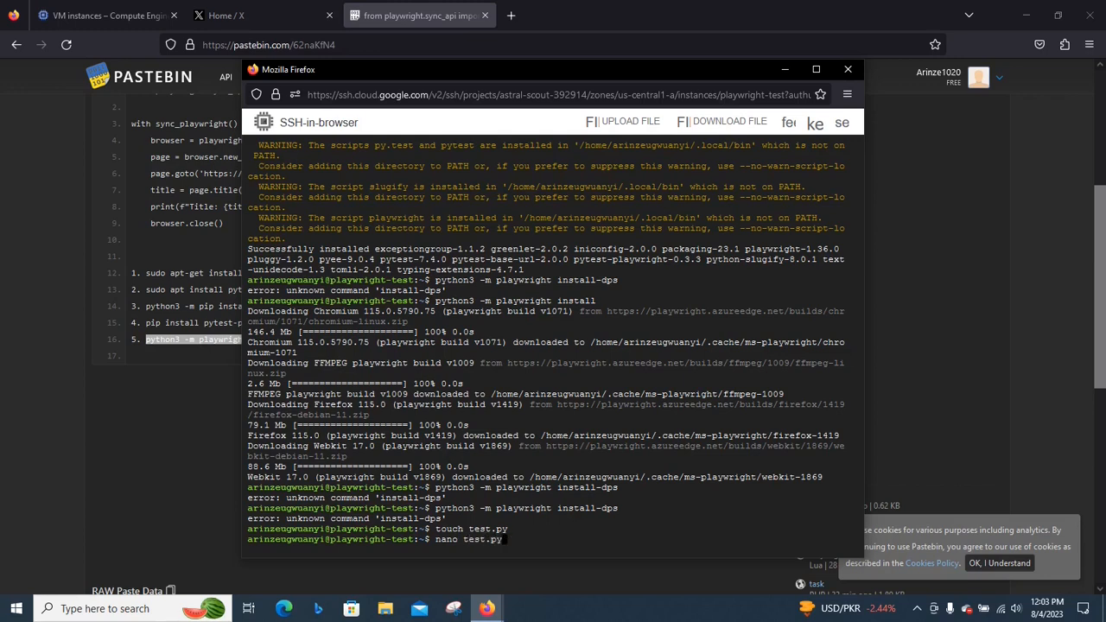
{"action": "key", "text": "Return"}
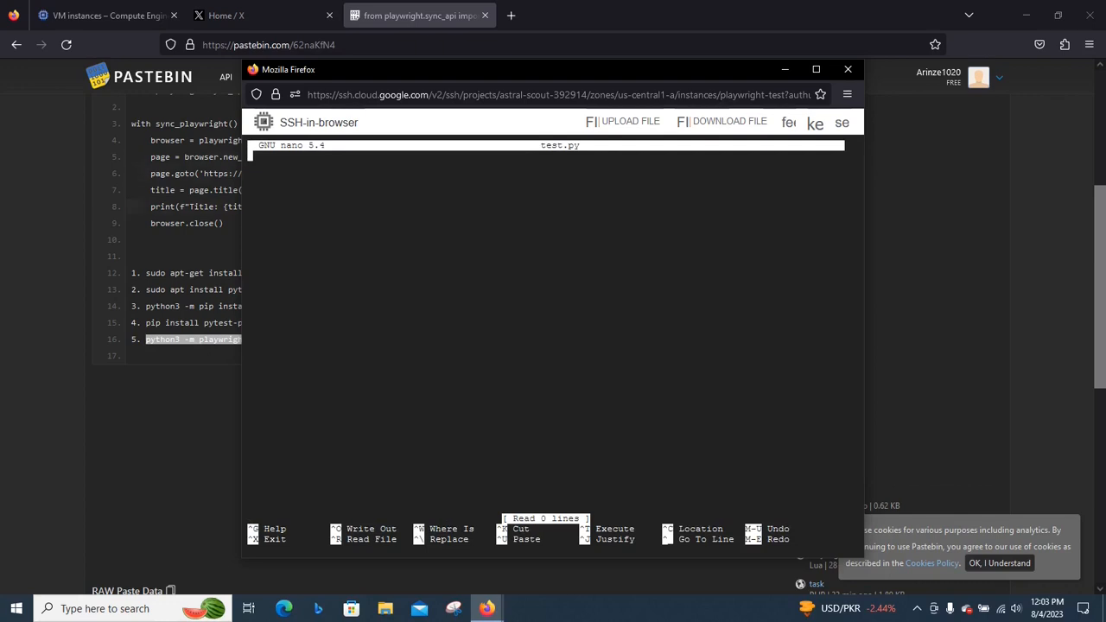
- Paste the Playwright python.org title script from Pastebin into test.py and save it
{"action": "left_click", "coordinate": [848, 69]}
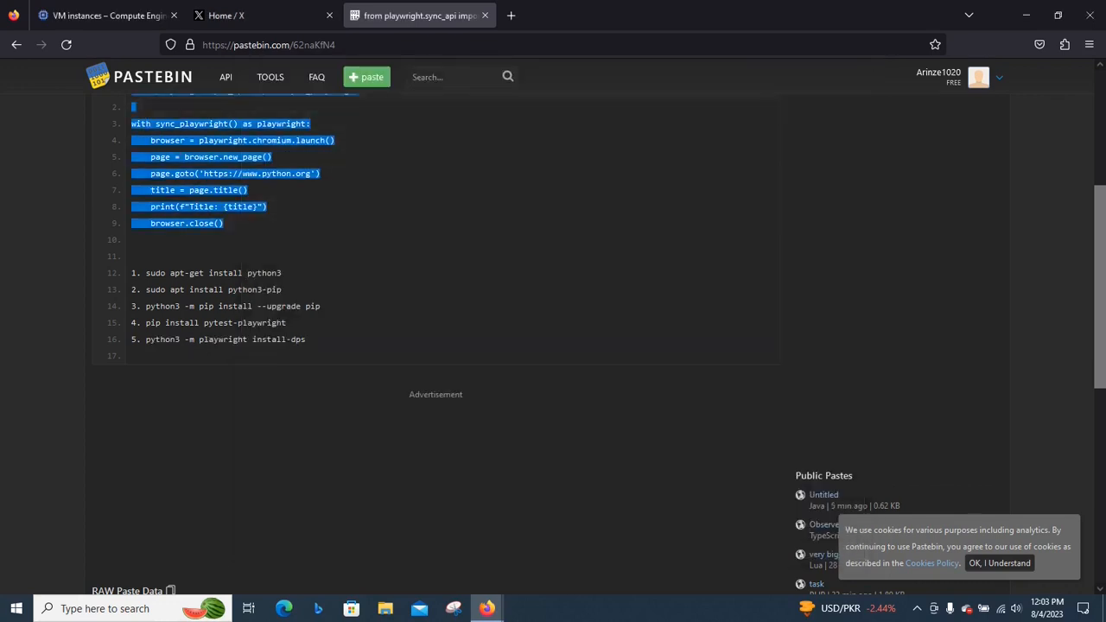
{"action": "scroll", "scroll_direction": "up", "scroll_amount": 3}
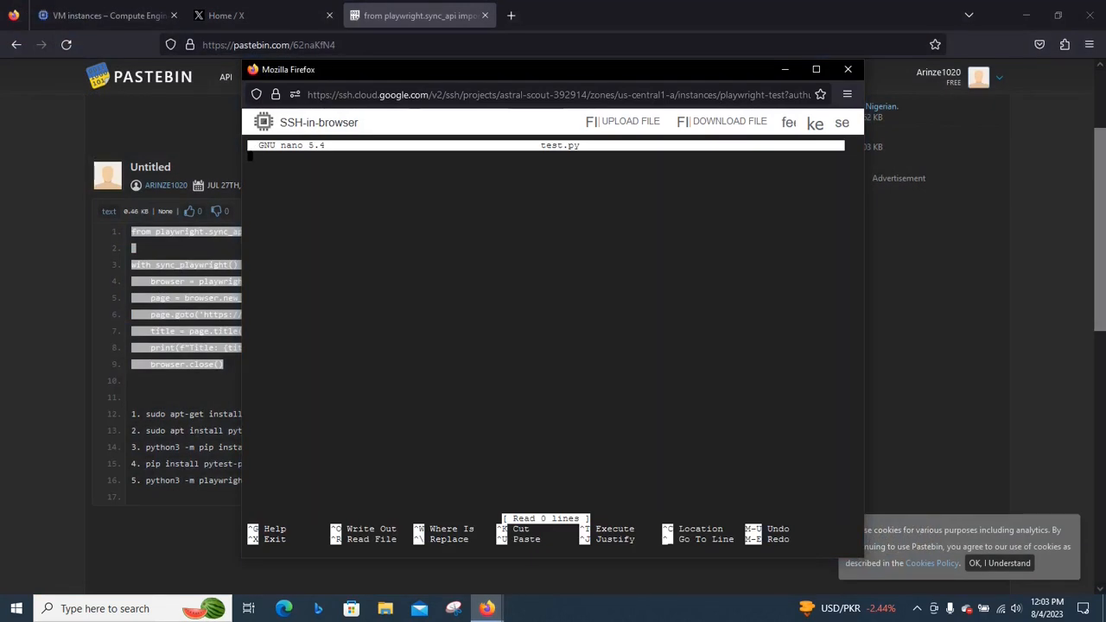
{"action": "key", "text": "ctrl+v"}
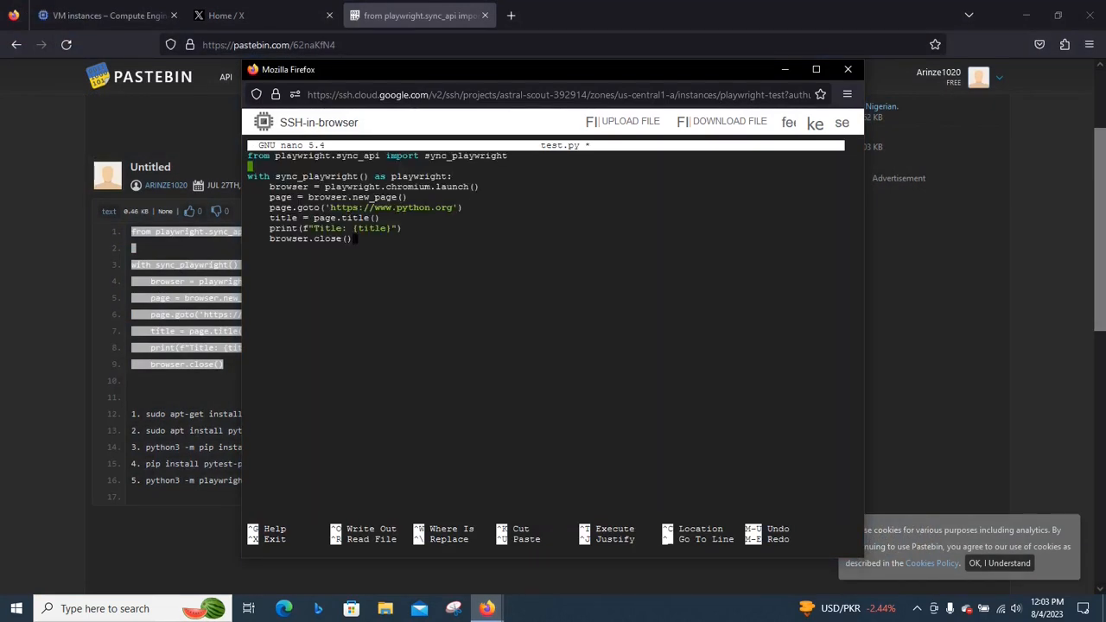
{"action": "key", "text": "ctrl+o"}
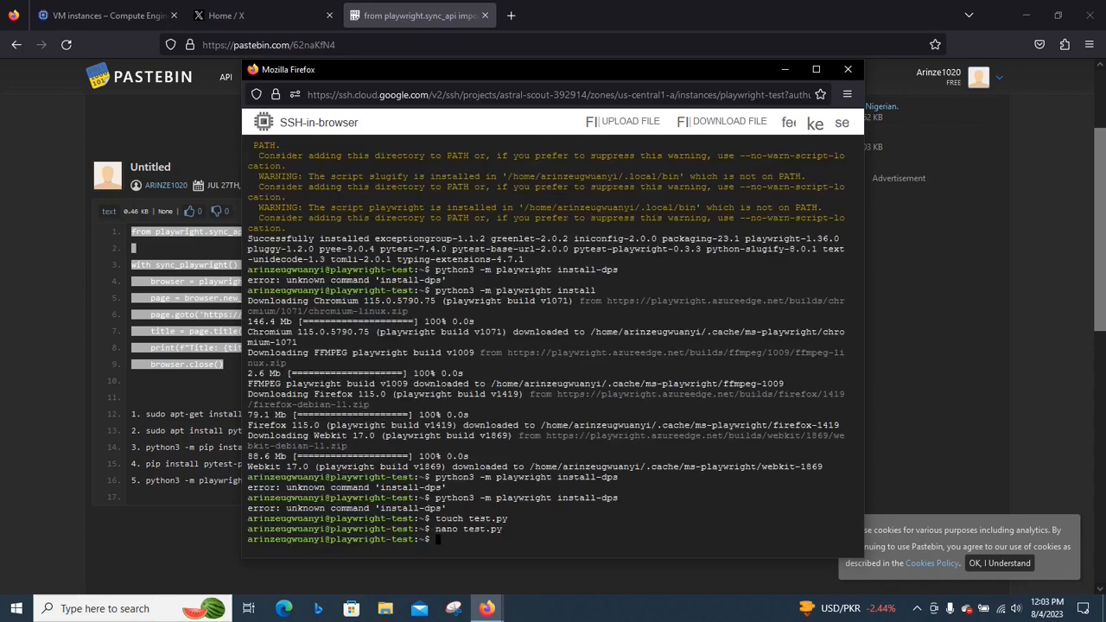
- Run python3 test.py, which fails with a missing browser dependencies error
{"action": "type", "text": "py"}
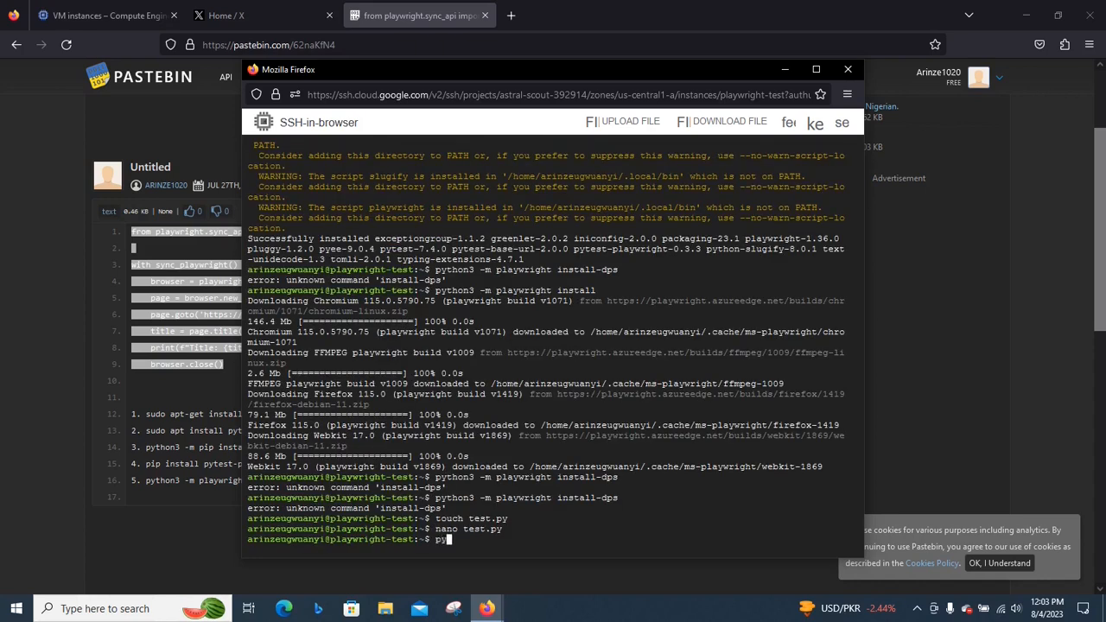
{"action": "type", "text": "thon3 test.py"}
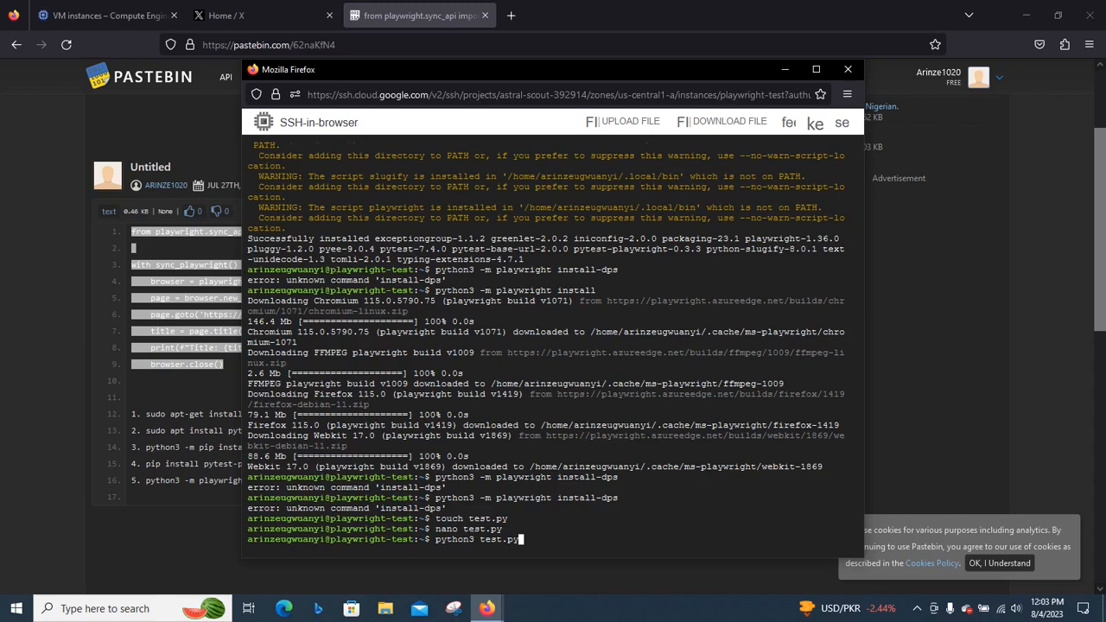
{"action": "key", "text": "Return"}
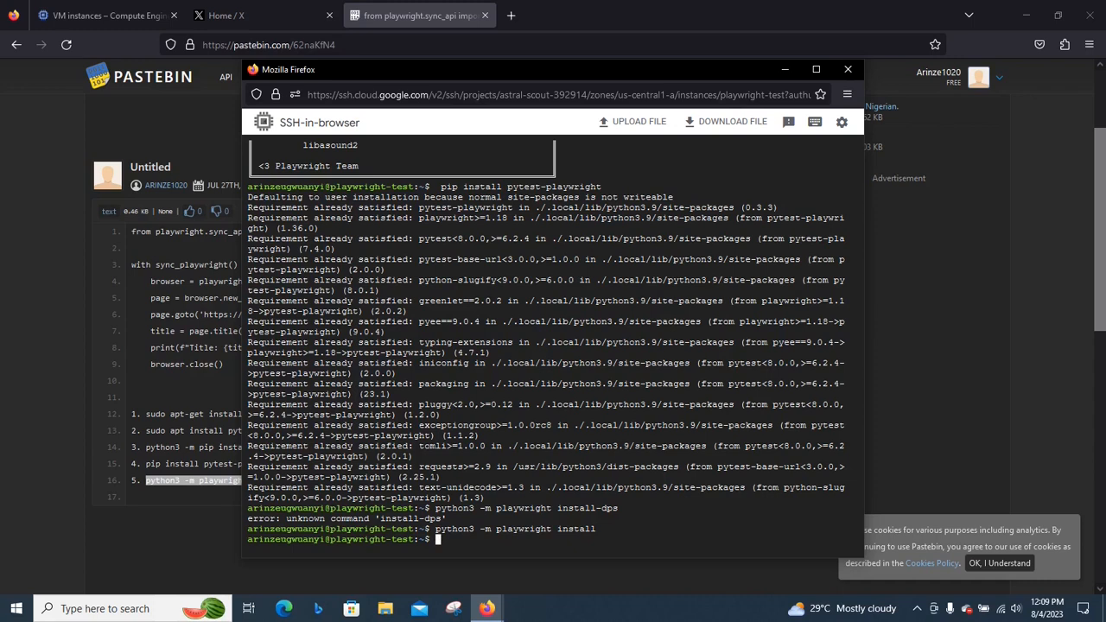
{"action": "type", "text": "python3 test.py"}
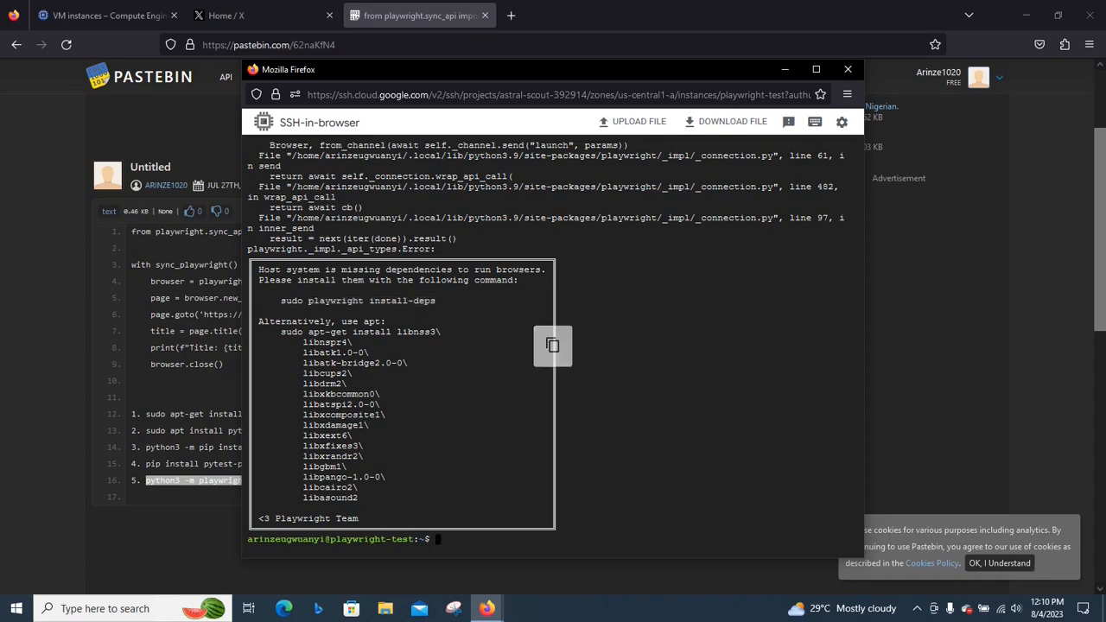
- Run playwright install-deps to install the browsers' system packages
{"action": "key", "text": "ctrl+c"}
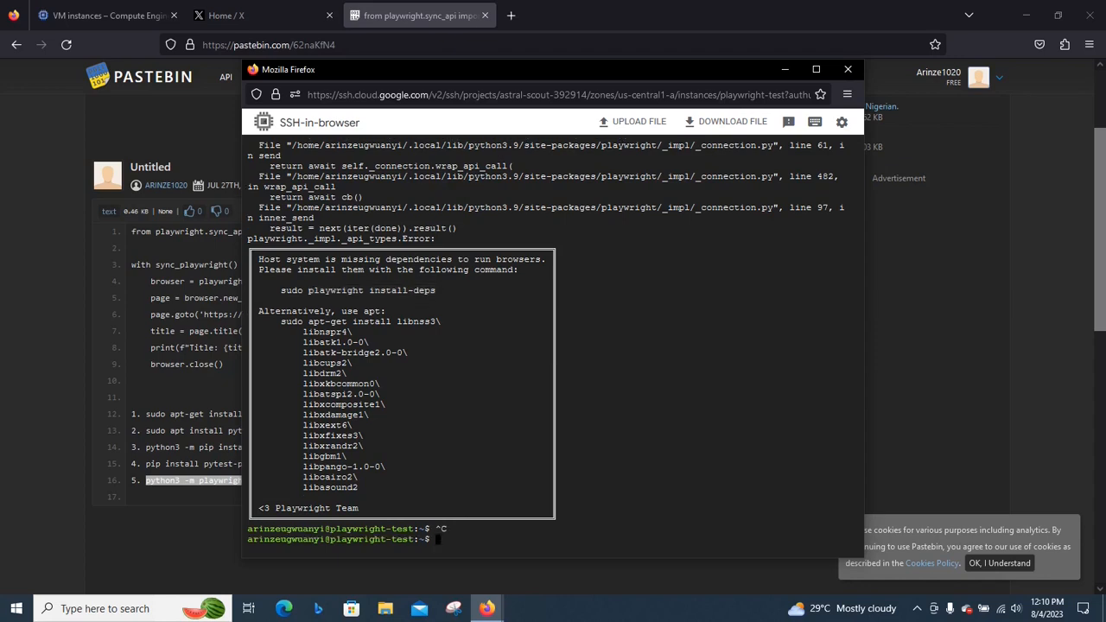
{"action": "type", "text": "playwright install-deps"}
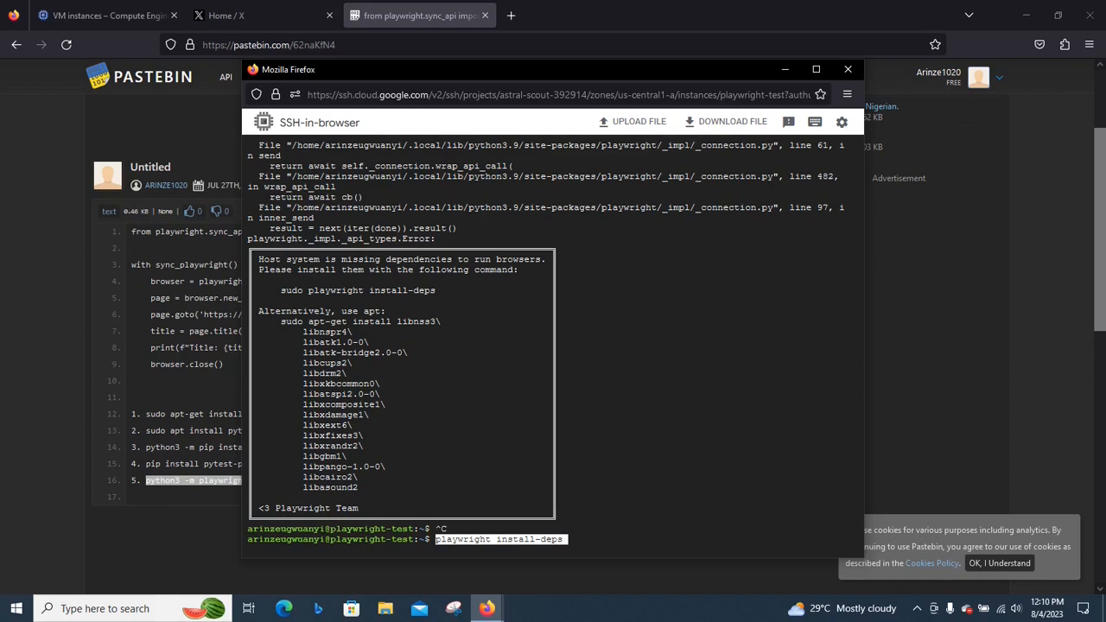
{"action": "key", "text": "Return"}
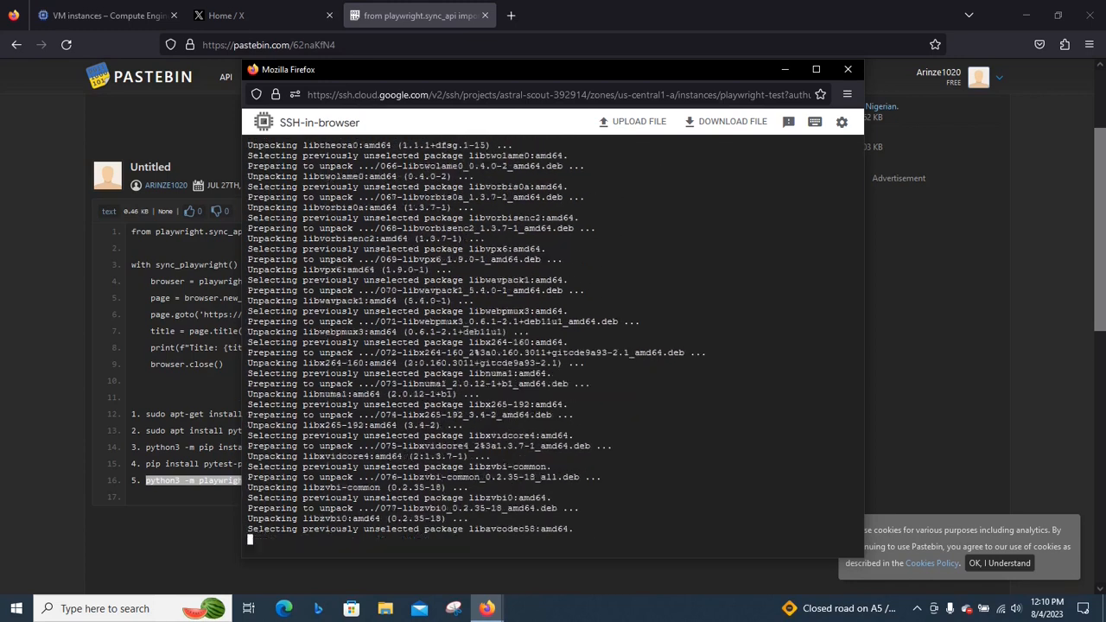
{"action": "left_click", "coordinate": [847, 69]}
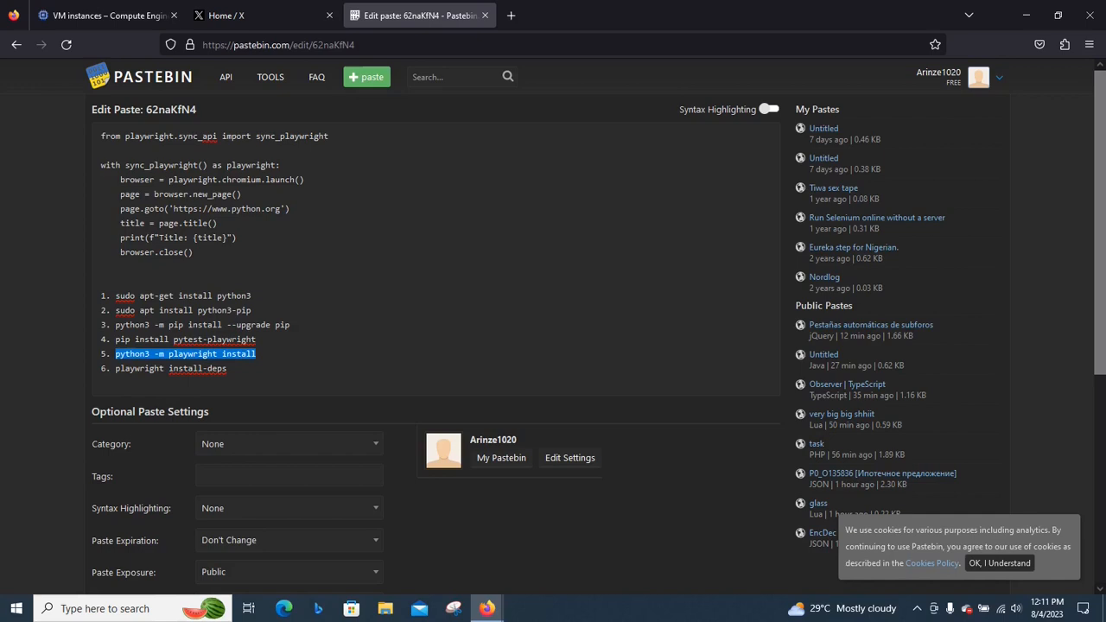
- Select the new 'playwright install-deps' line in the Pastebin notes
{"action": "double_click", "coordinate": [170, 368]}
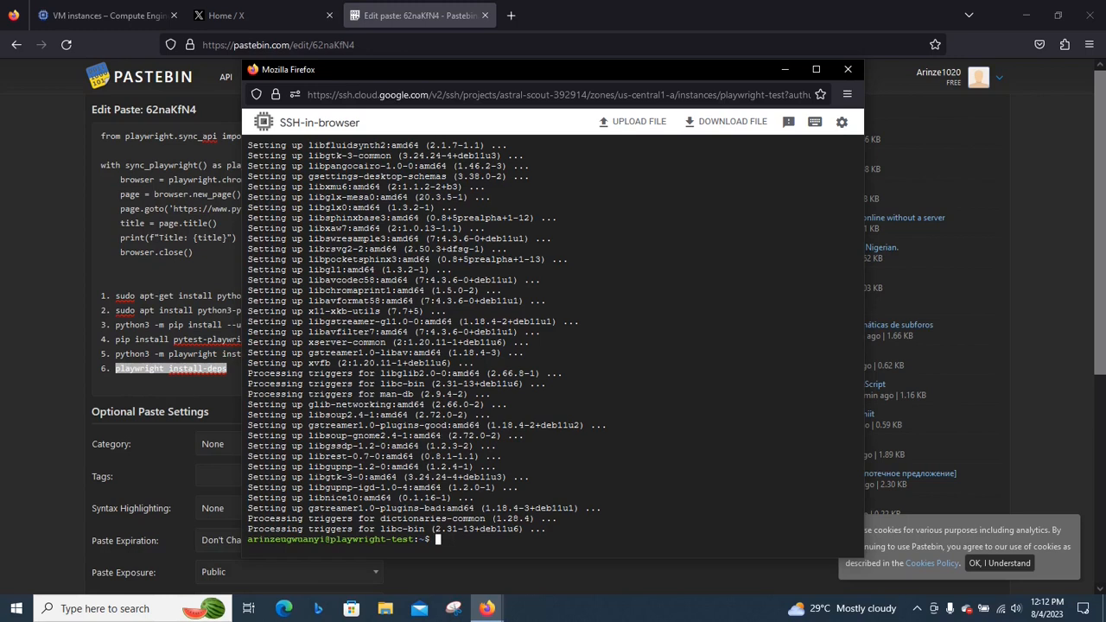
- Rerun python3 test.py, which now prints 'Title: Welcome to Python.org'
{"action": "type", "text": "python3 test.py"}
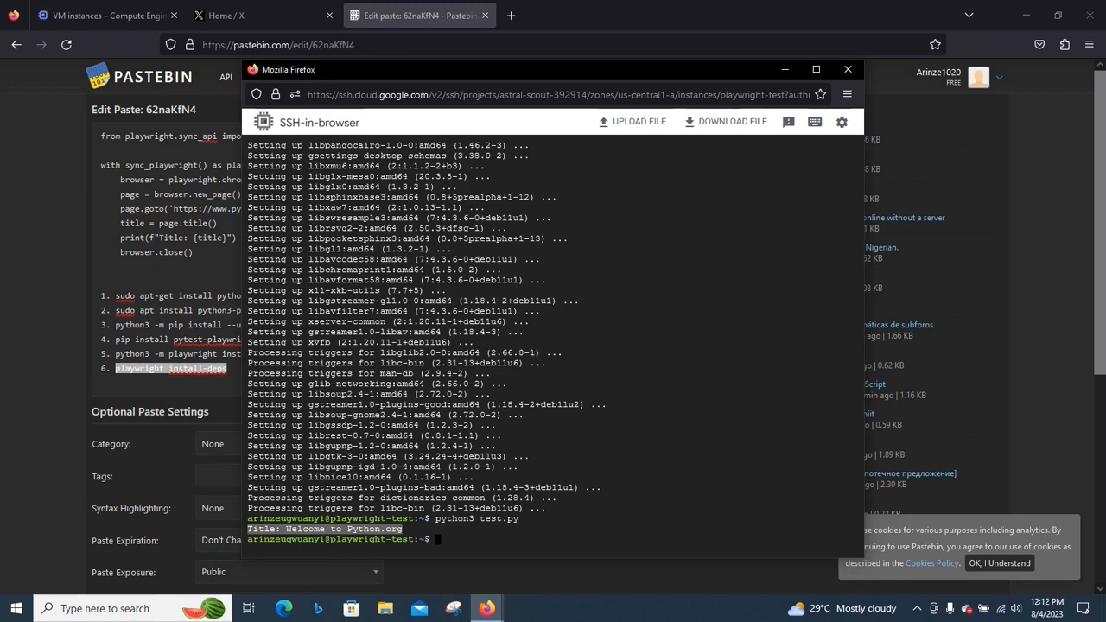
{"action": "left_click", "coordinate": [848, 69]}
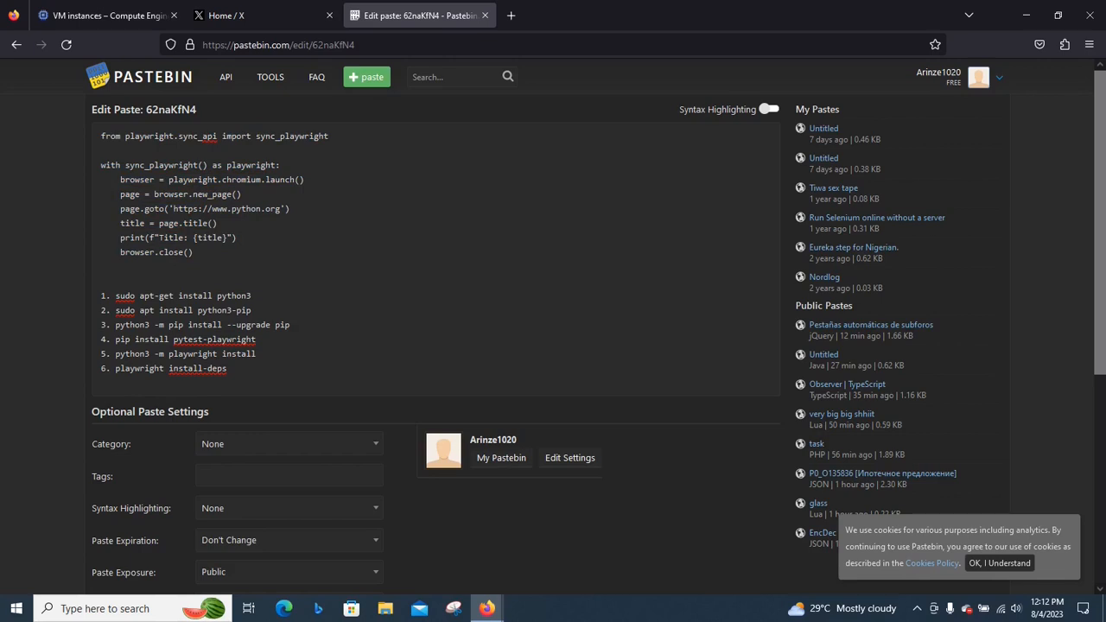
- Select the script text in the Pastebin paste, then return to the SSH terminal showing 'Title: Welcome to Python.org'
{"action": "left_click", "coordinate": [102, 267]}
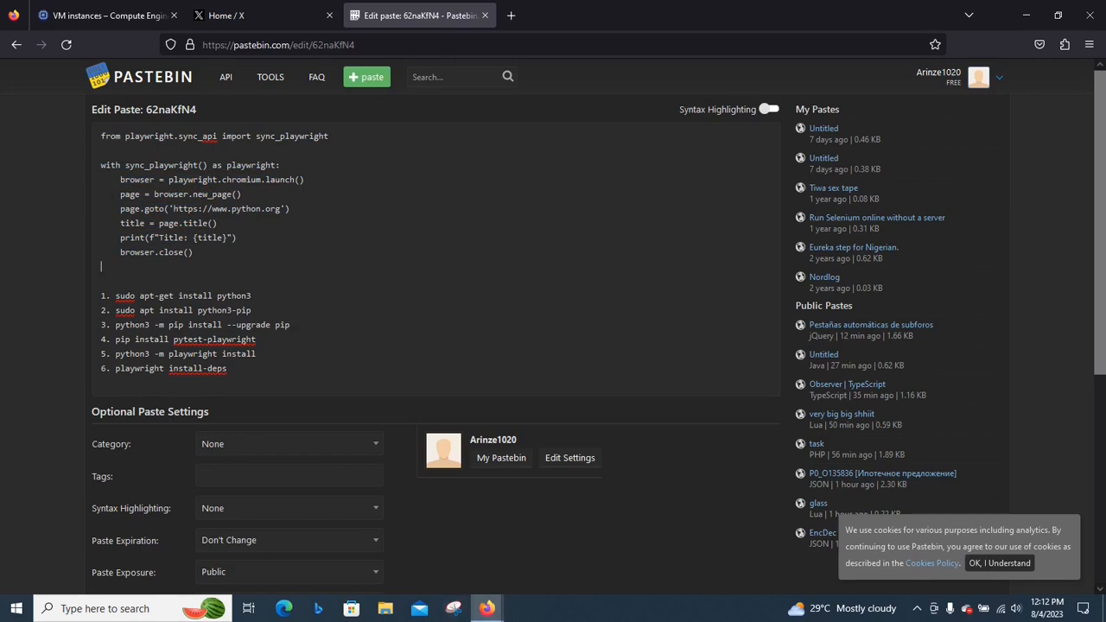
{"action": "key", "text": "ctrl+a"}
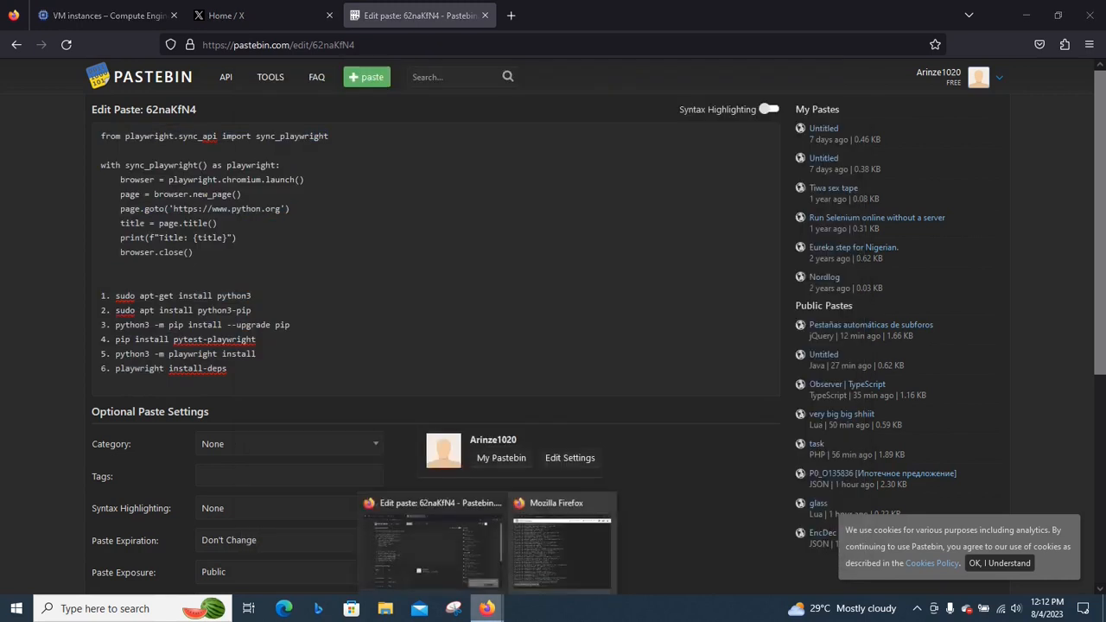
{"action": "left_click", "coordinate": [561, 544]}
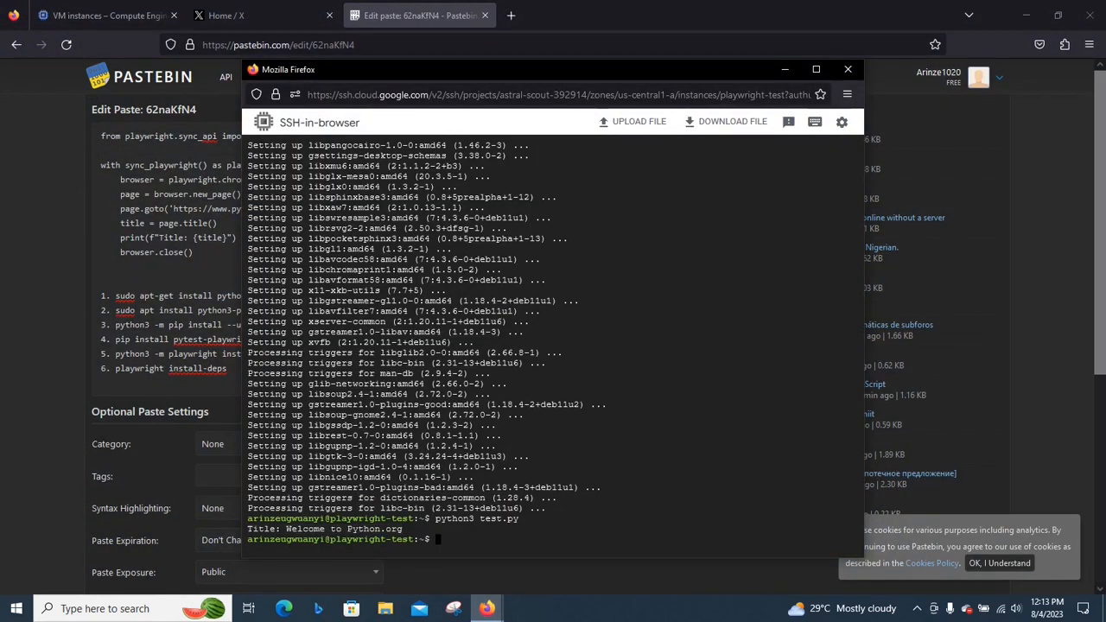